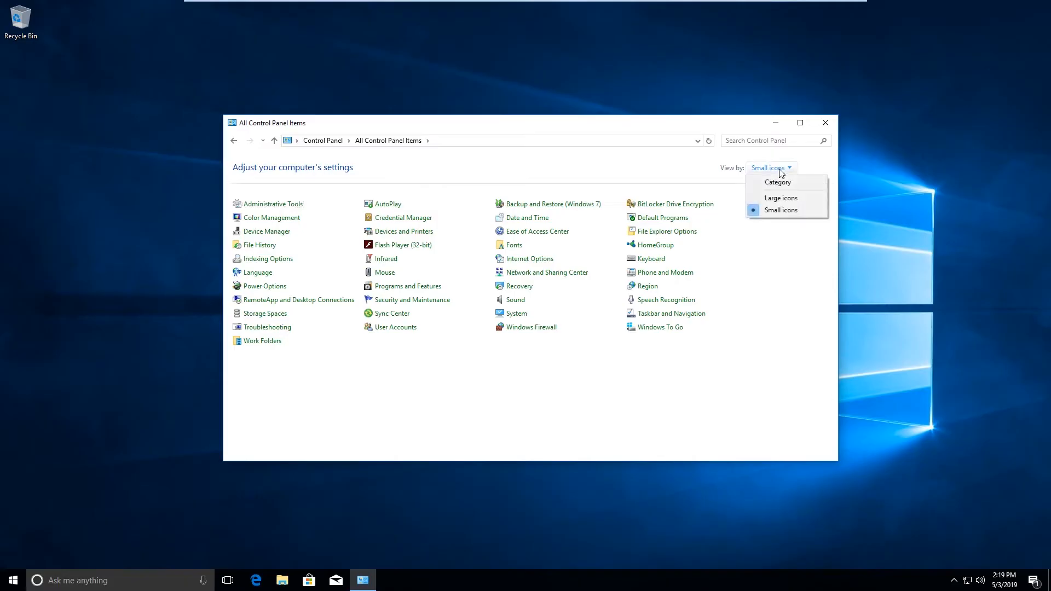
# Switch the Control Panel view from a flat item list to Category grouping
pyautogui.click(781, 209)
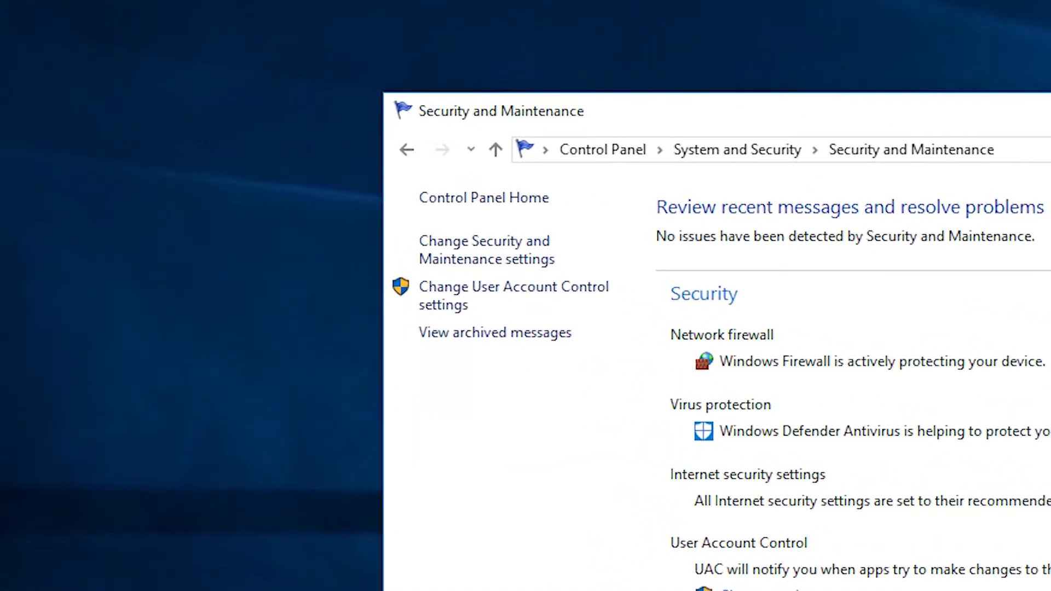
# Go to Change User Account Control settings from the Security and Maintenance page
pyautogui.click(513, 295)
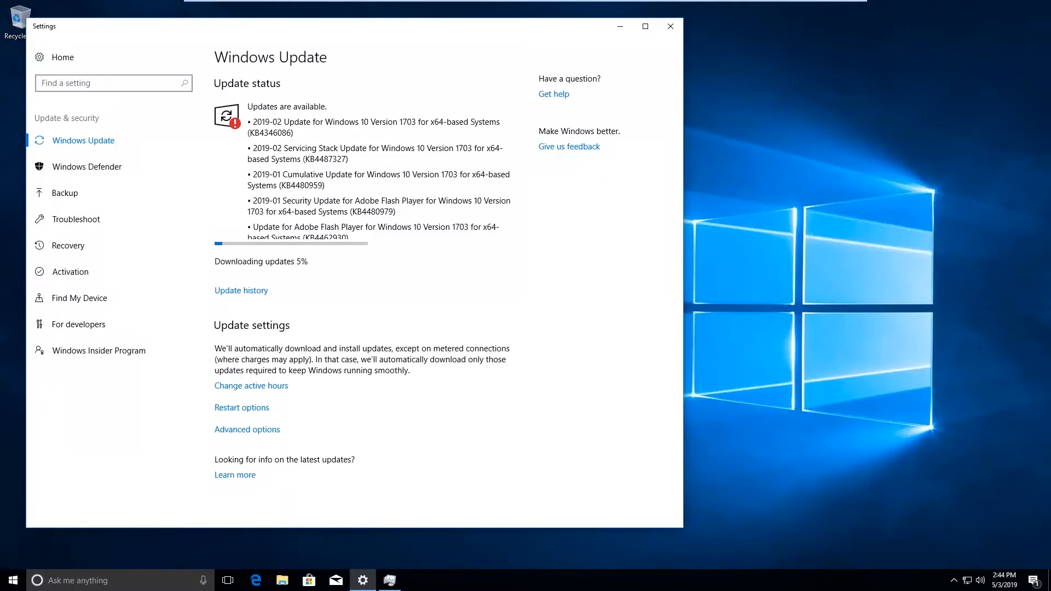
pyautogui.moveTo(261, 437)
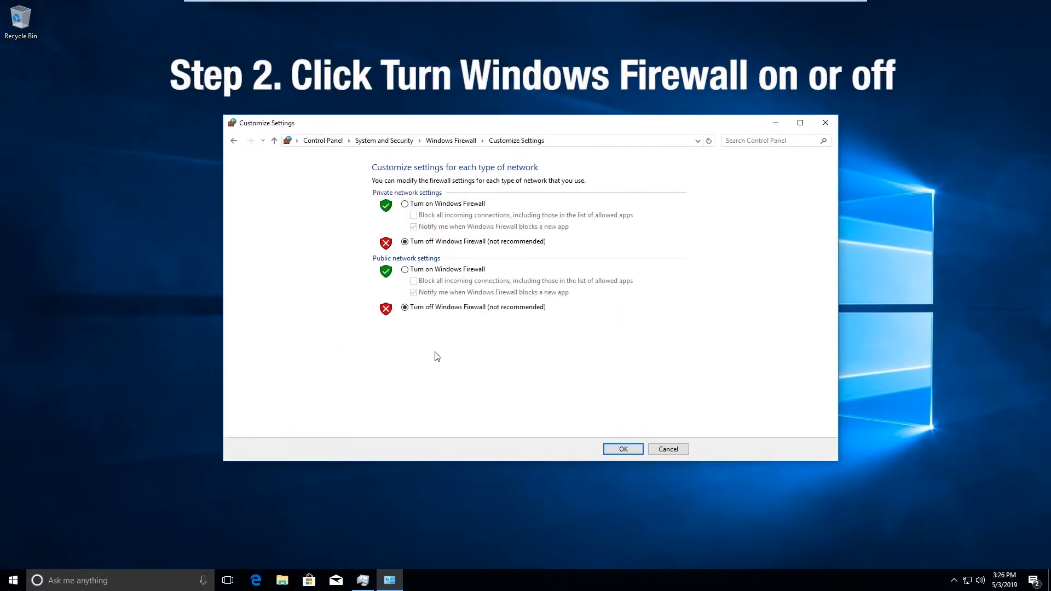
# Go to Turn Windows Firewall on or off to reach the per-network firewall settings
pyautogui.click(405, 270)
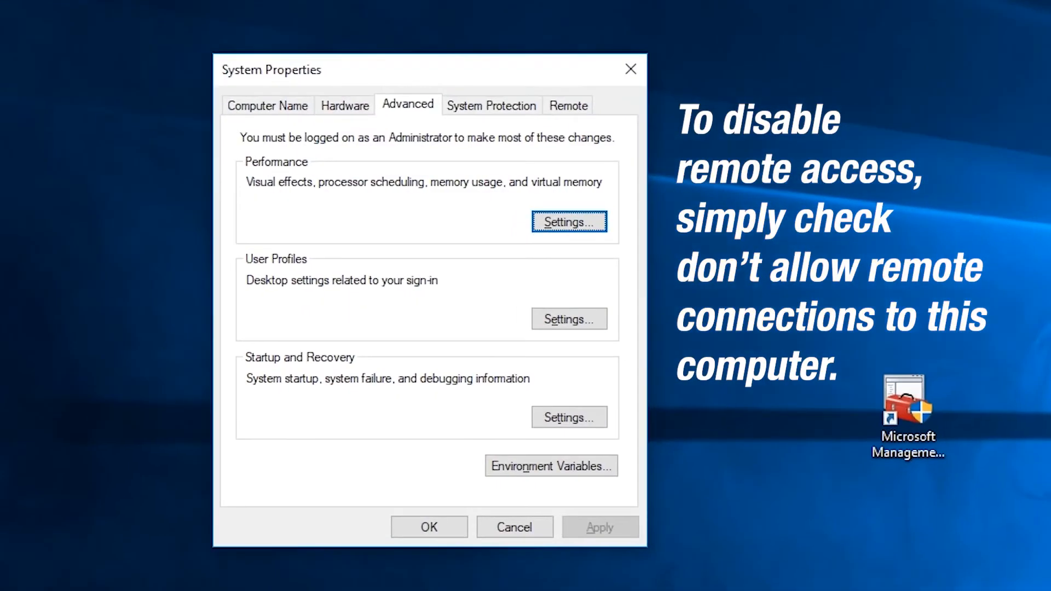
# Show the Remote tab, where remote desktop connections to this computer are disallowed
pyautogui.click(568, 105)
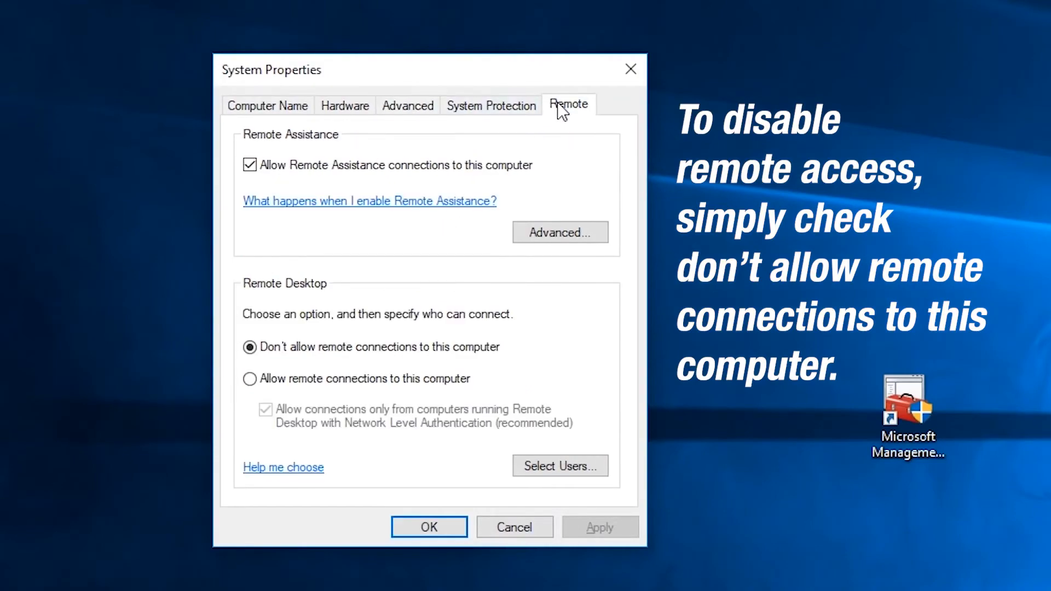
pyautogui.moveTo(445, 267)
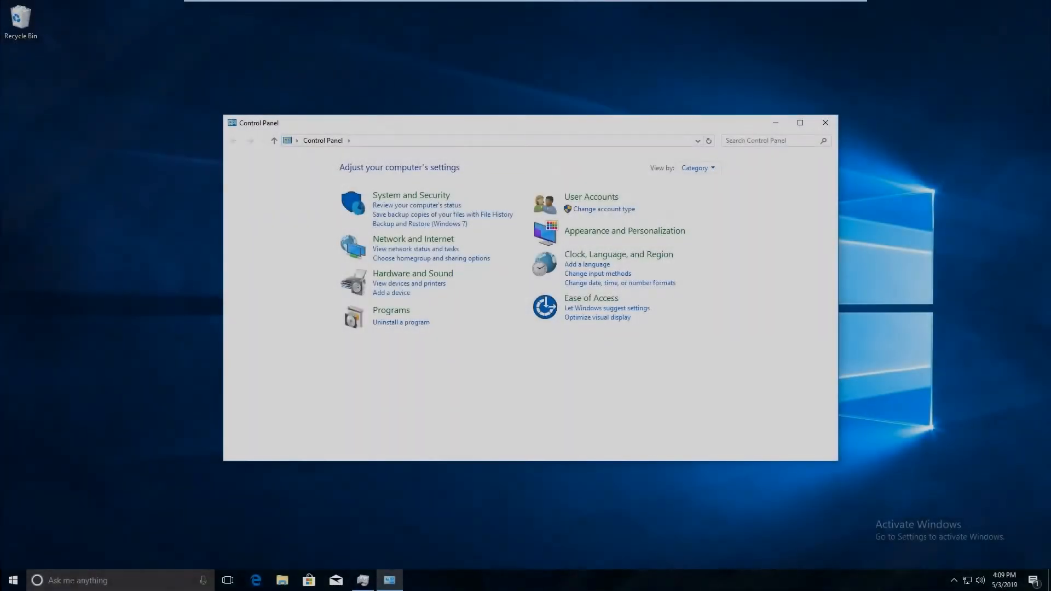
pyautogui.moveTo(392, 311)
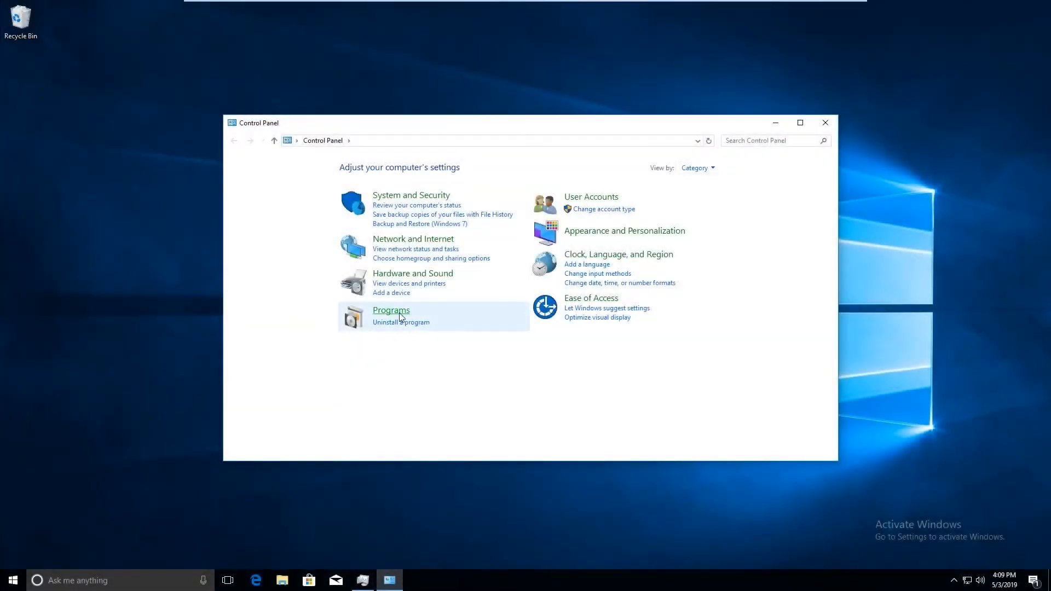
# Go through Programs to Programs and Features to list installed programs
pyautogui.click(391, 311)
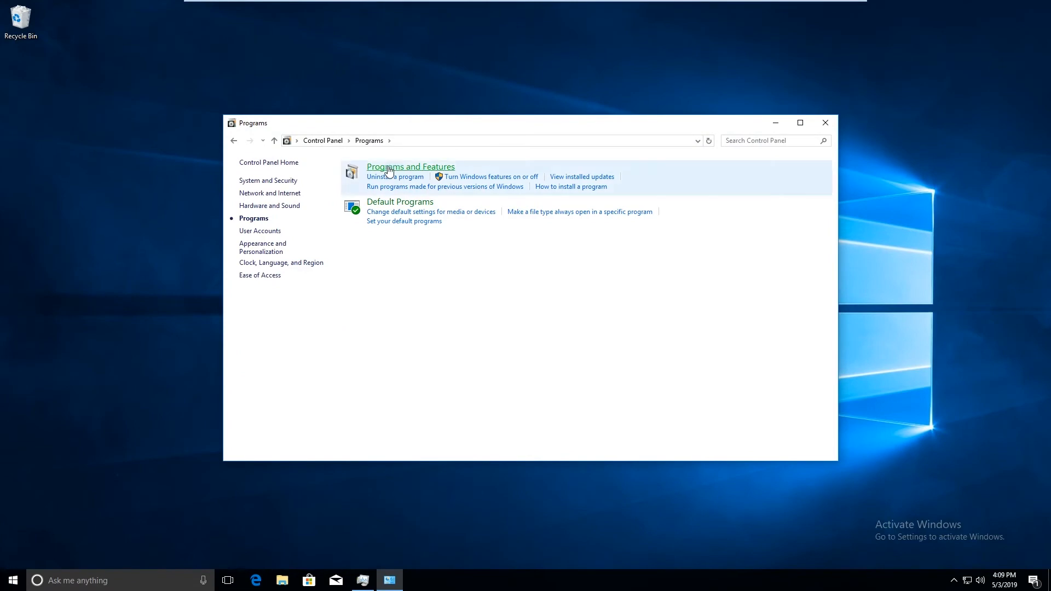
pyautogui.click(411, 167)
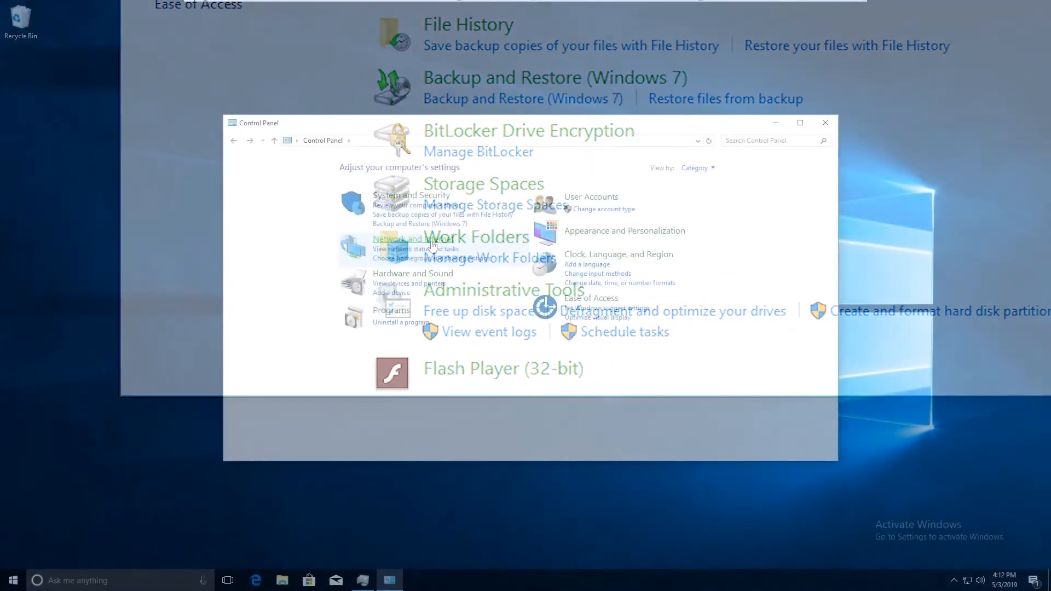
# Go through Network and Internet to the Network and Sharing Center for the active Ethernet0 network
pyautogui.click(407, 239)
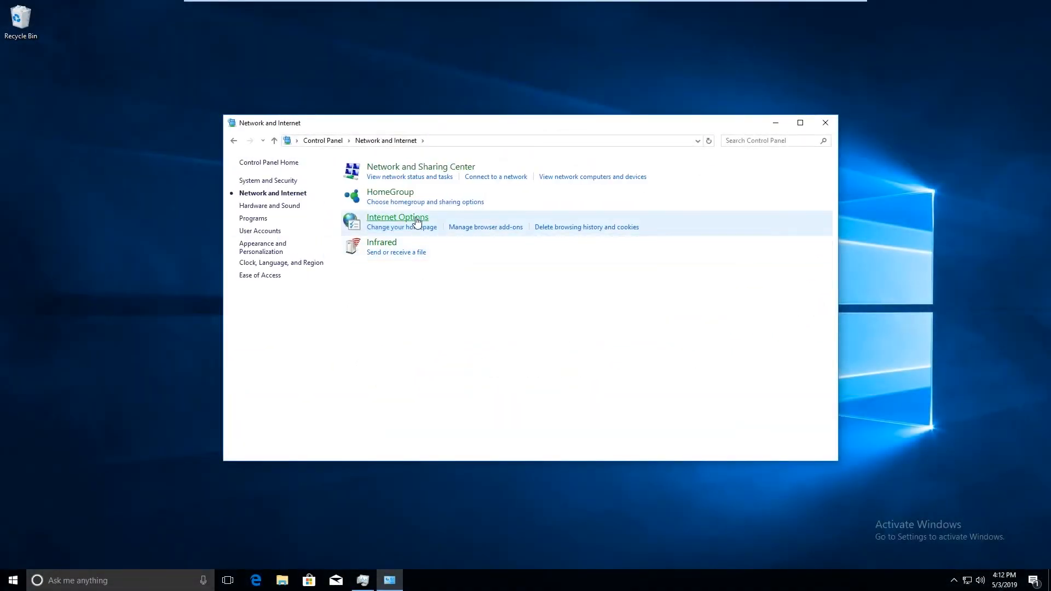
pyautogui.click(420, 166)
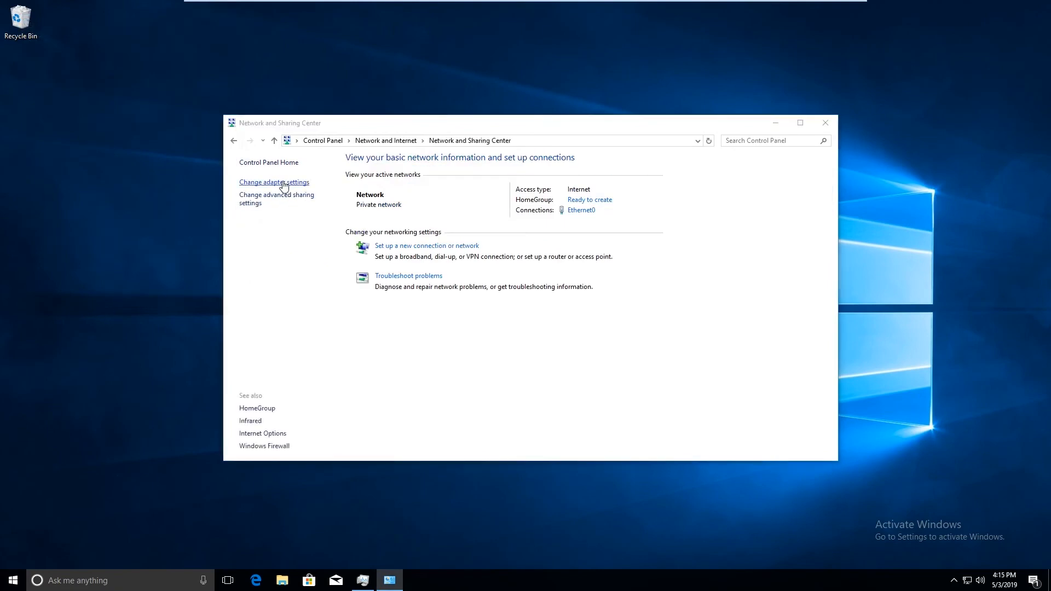